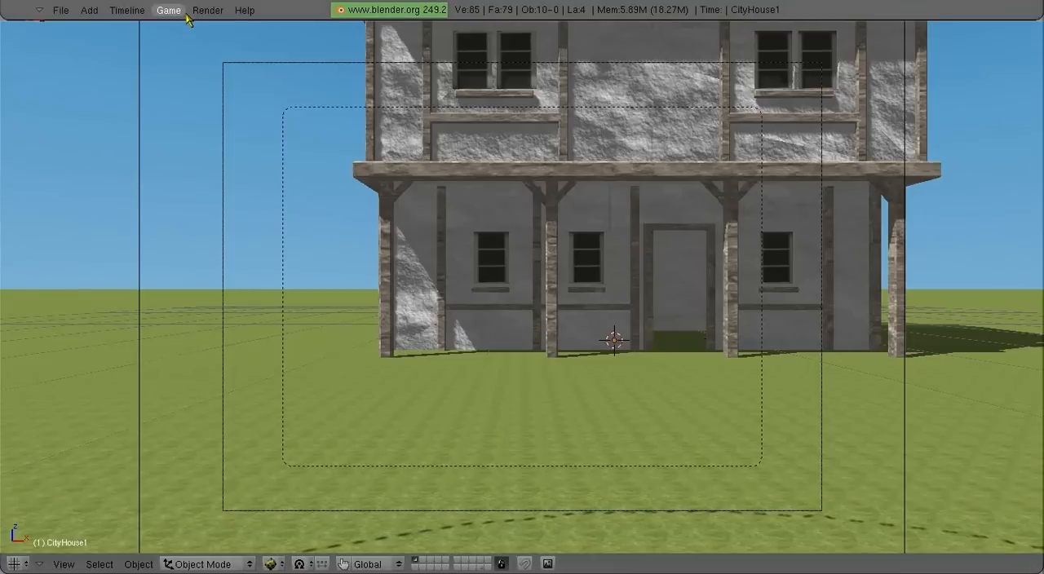
Open the game engine options from the top menu bar of the empty scene
click(168, 10)
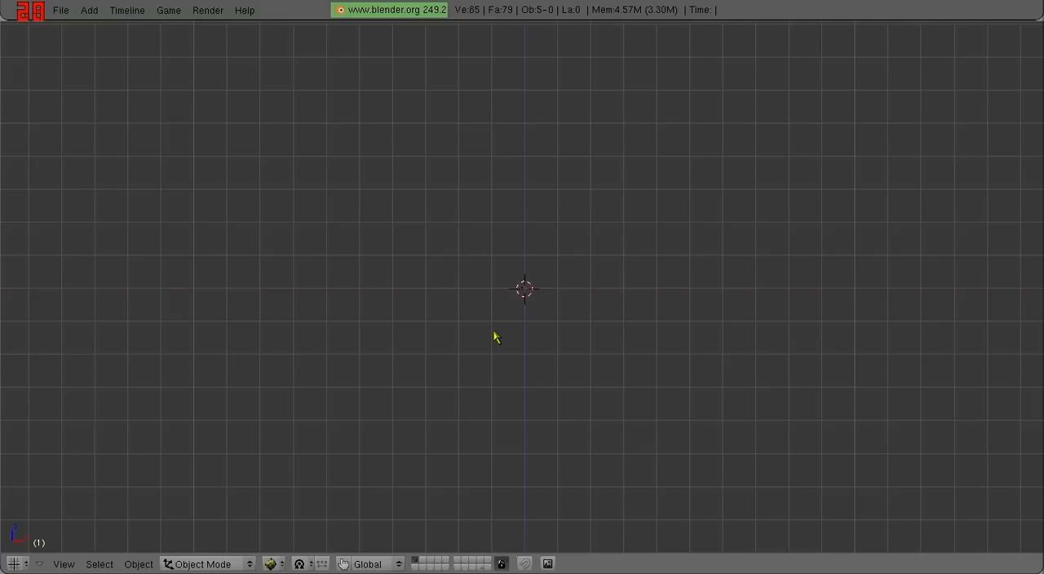
Place the 3D cursor above the origin and add a lamp there
click(524, 193)
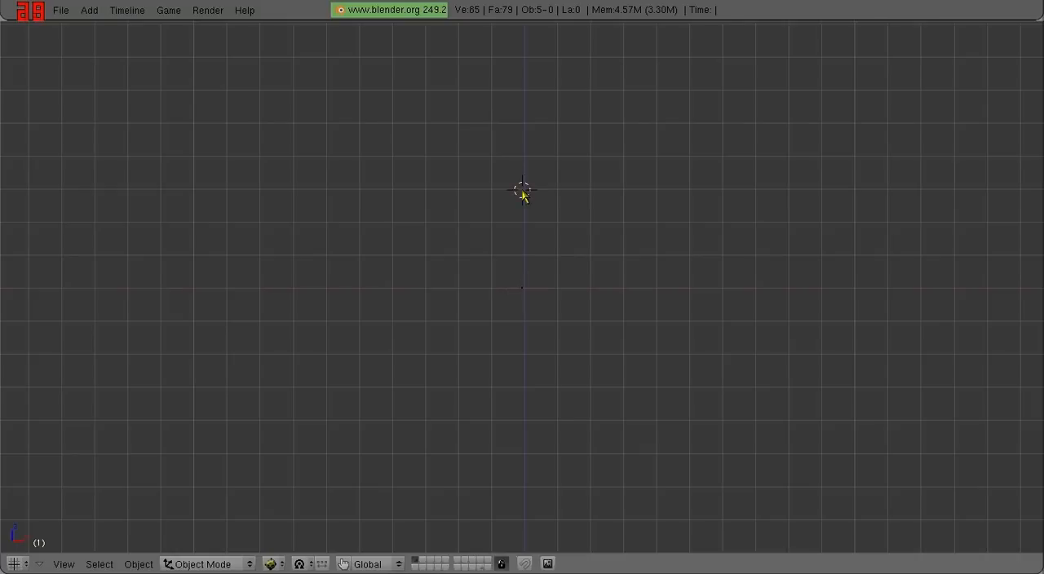
click(88, 10)
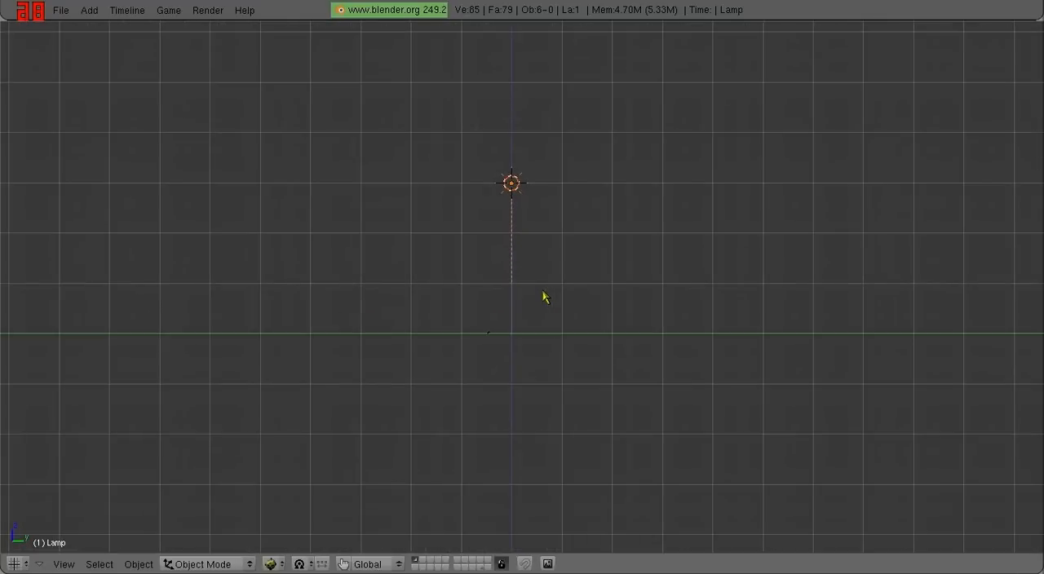
key(r)
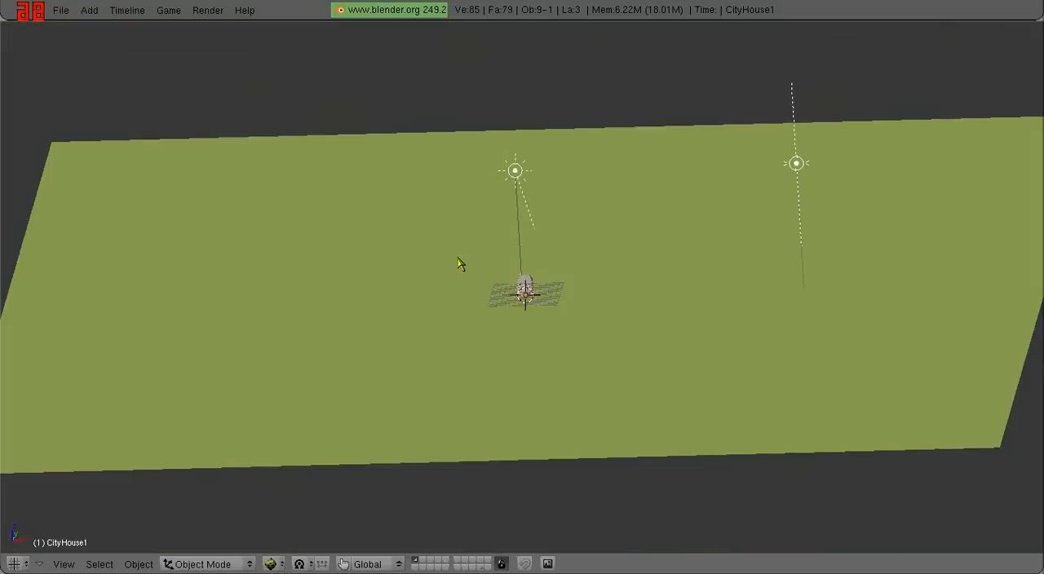
Add spotlight Lamp.003 above the house with shadow ClipSta 15.00
click(514, 170)
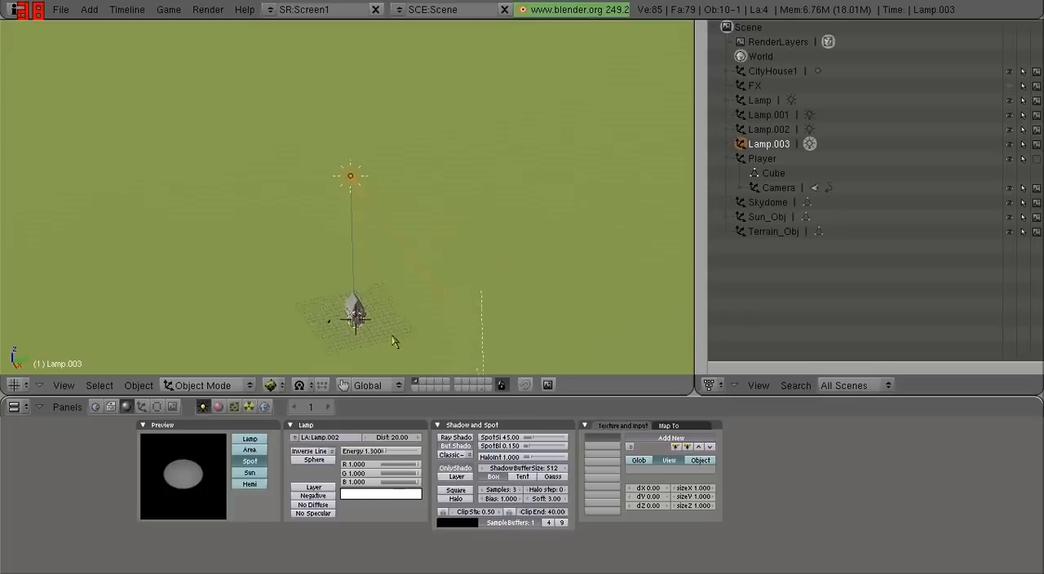
click(455, 468)
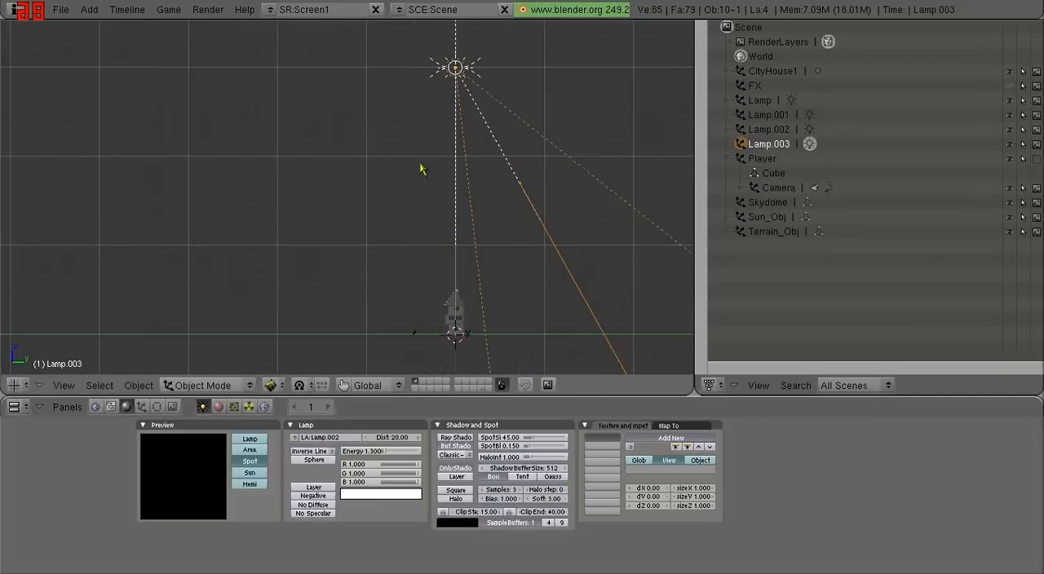
Delete the old sun Lamp and aim Lamp.003 down at the house from upper left
click(760, 99)
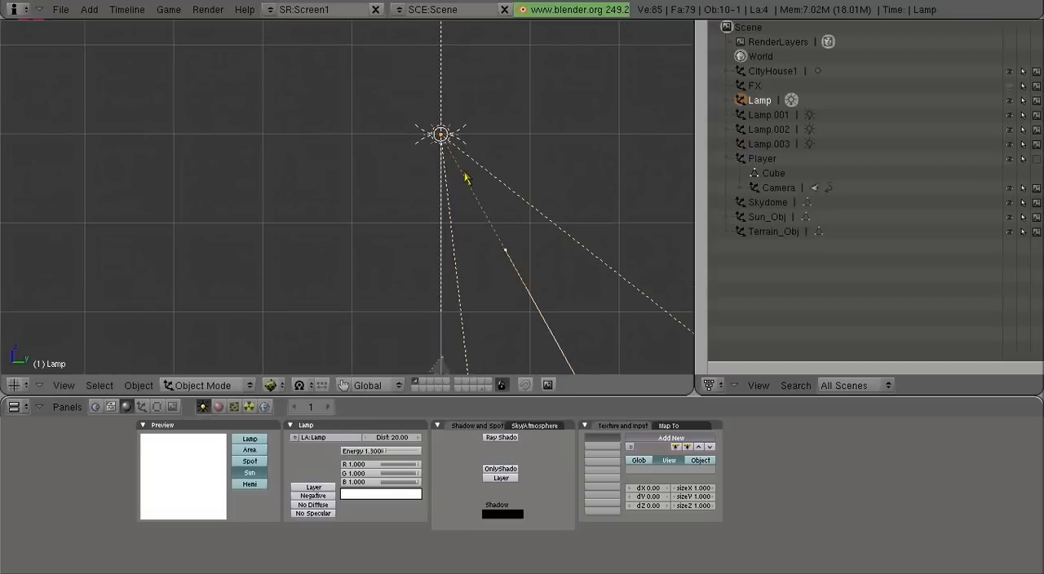
click(770, 143)
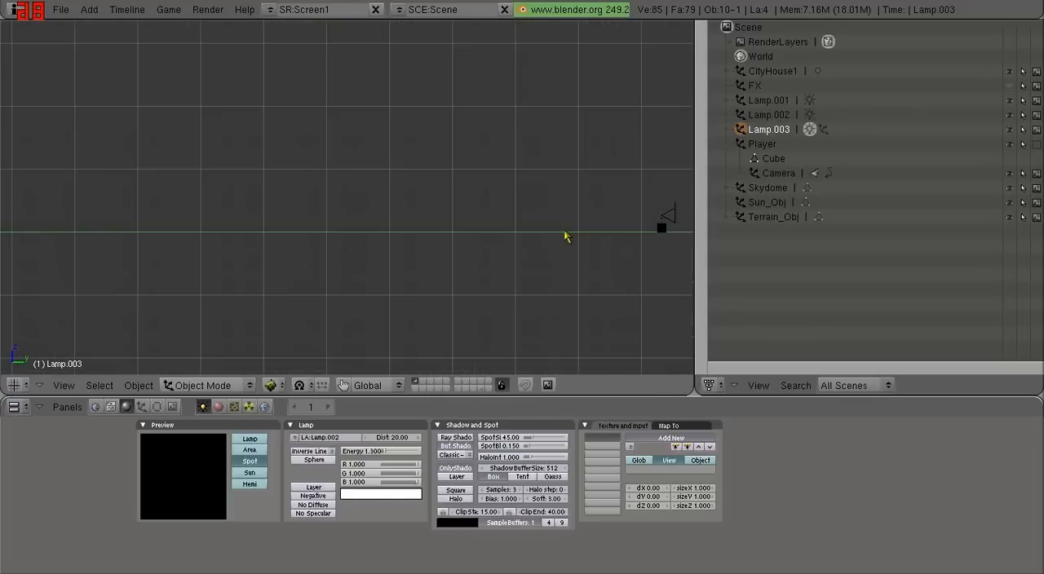
drag(662, 228, 390, 183)
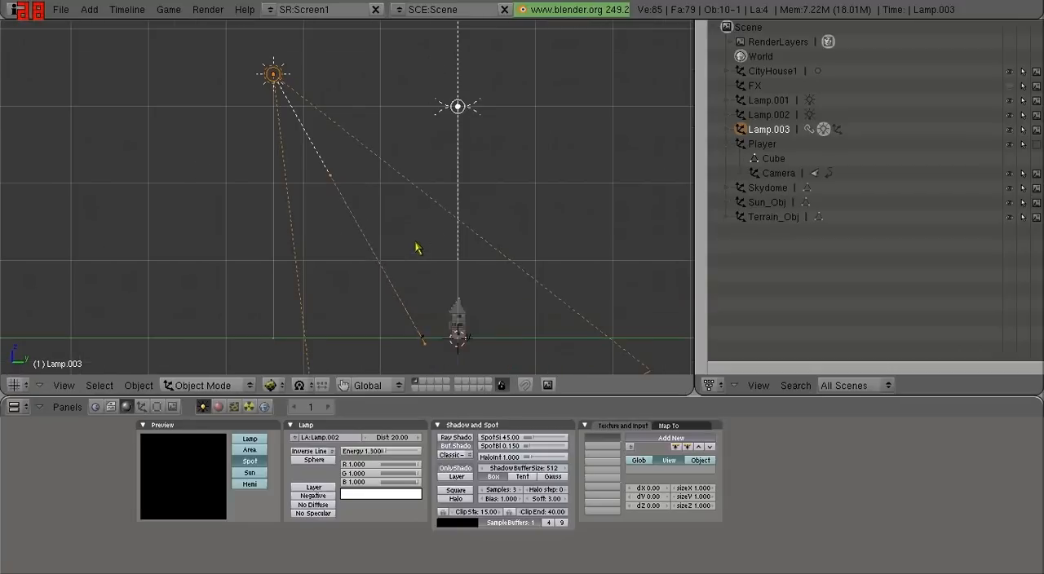
drag(273, 73, 355, 92)
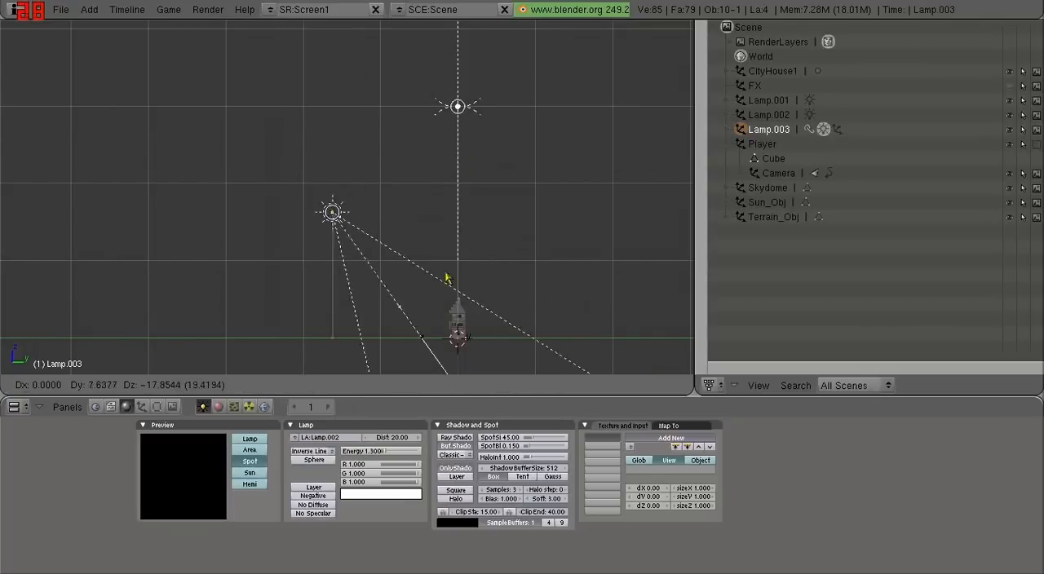
Orbit the view to look down on the house and its shadow on the terrain
drag(333, 212, 168, 168)
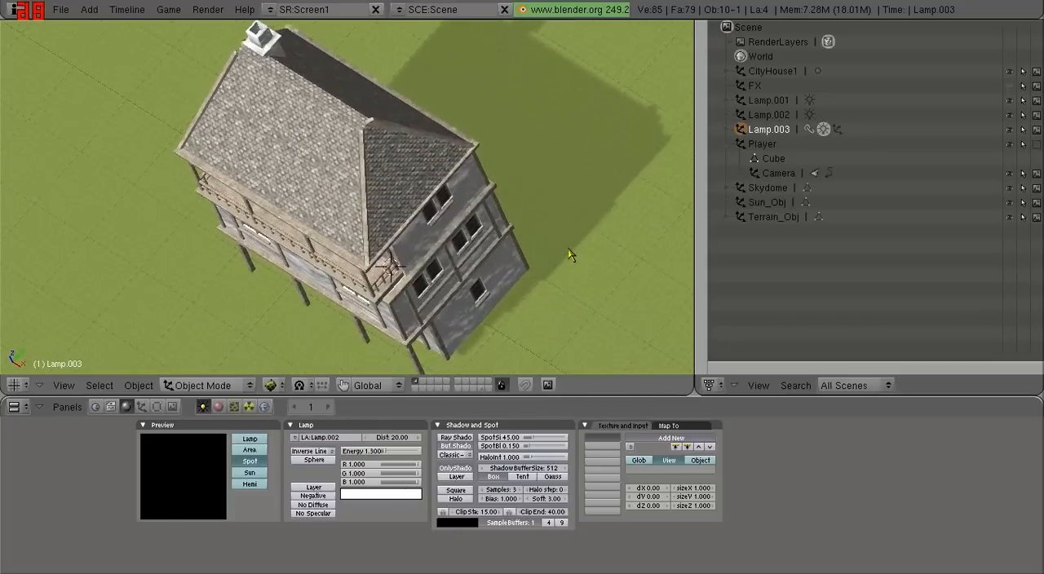
mouse_move(317, 308)
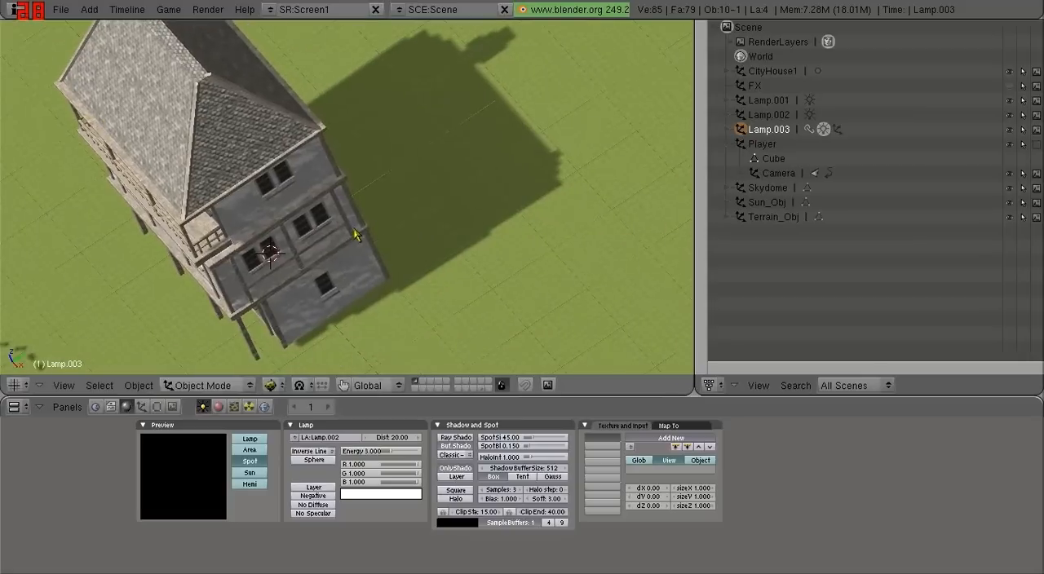
Raise the spotlight's Energy from 1.3 to 3.000
scroll(down, 3)
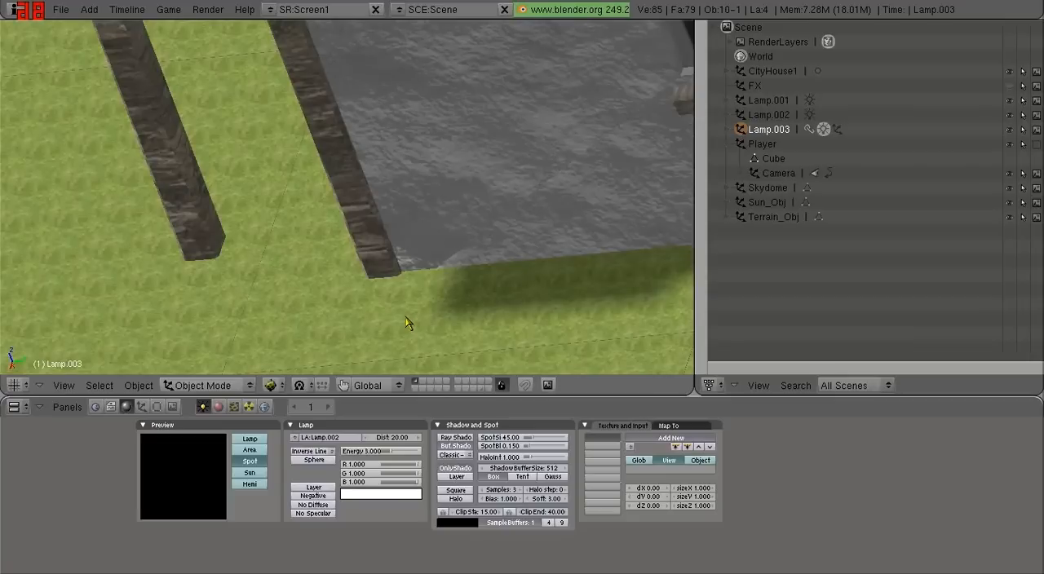
mouse_move(514, 428)
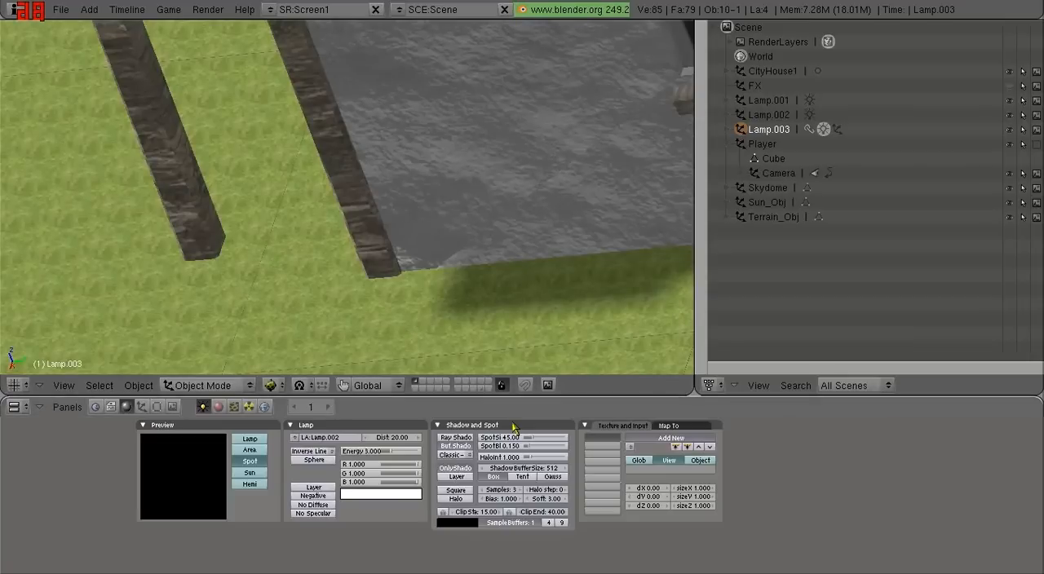
mouse_move(546, 438)
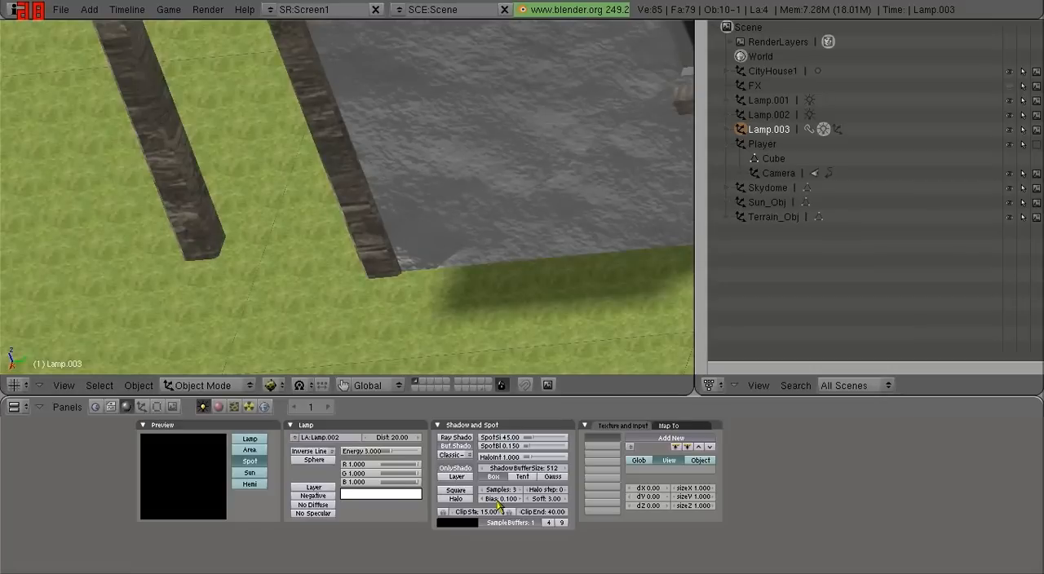
Set the spotlight's ShadowBufferSize to 4096 and shadow Bias to 0.201
click(522, 468)
text(4096)
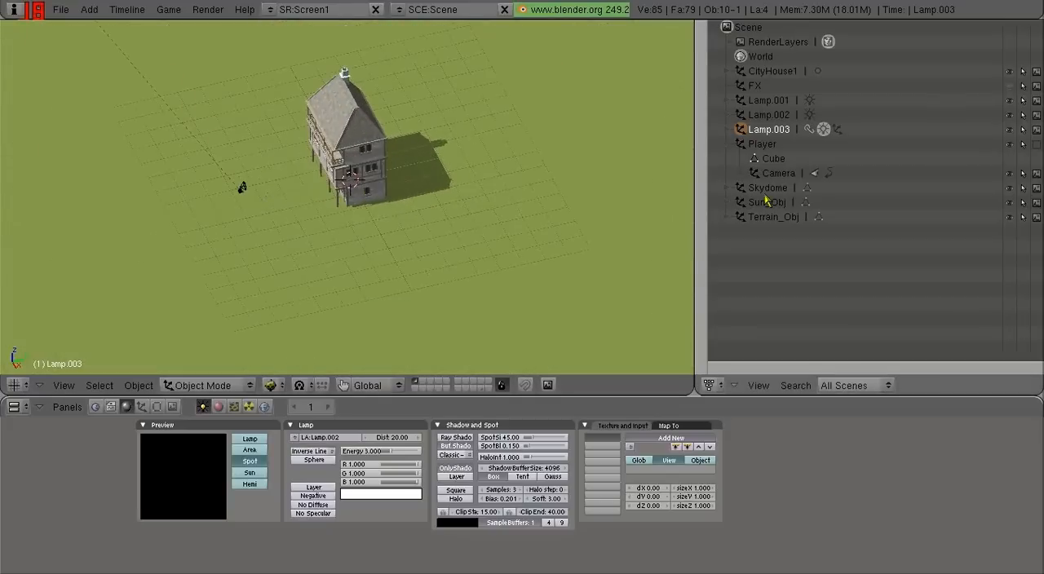
Select Sun_Obj in the Outliner
click(762, 144)
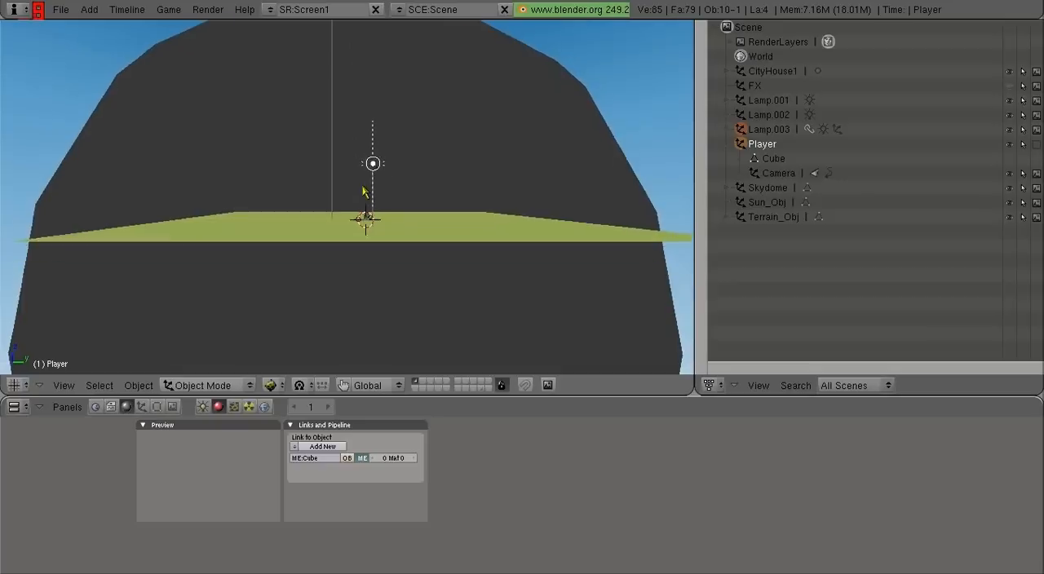
Parent spotlight Lamp.003 to the Player object
key(Tab)
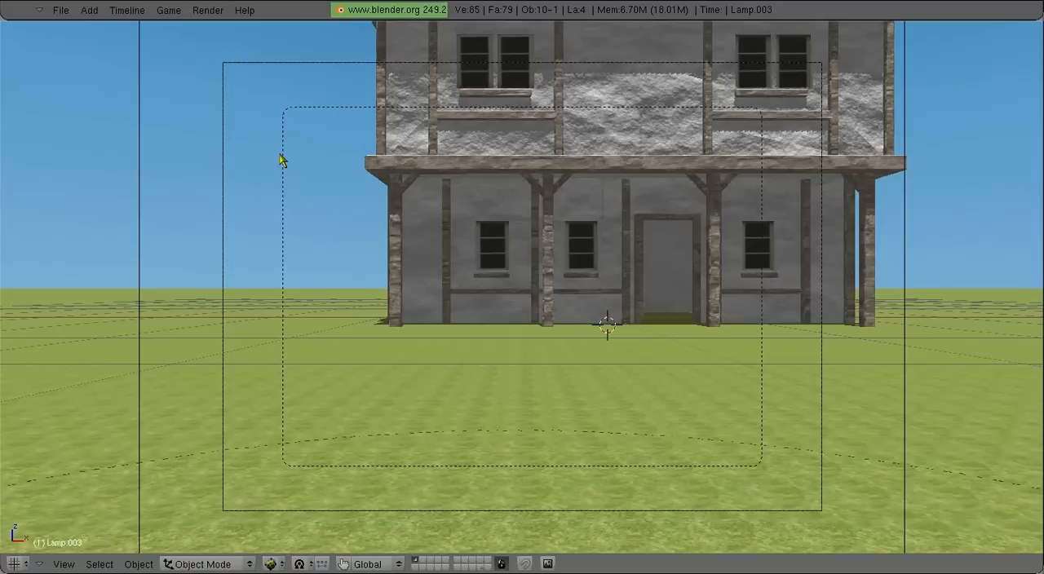
mouse_move(179, 28)
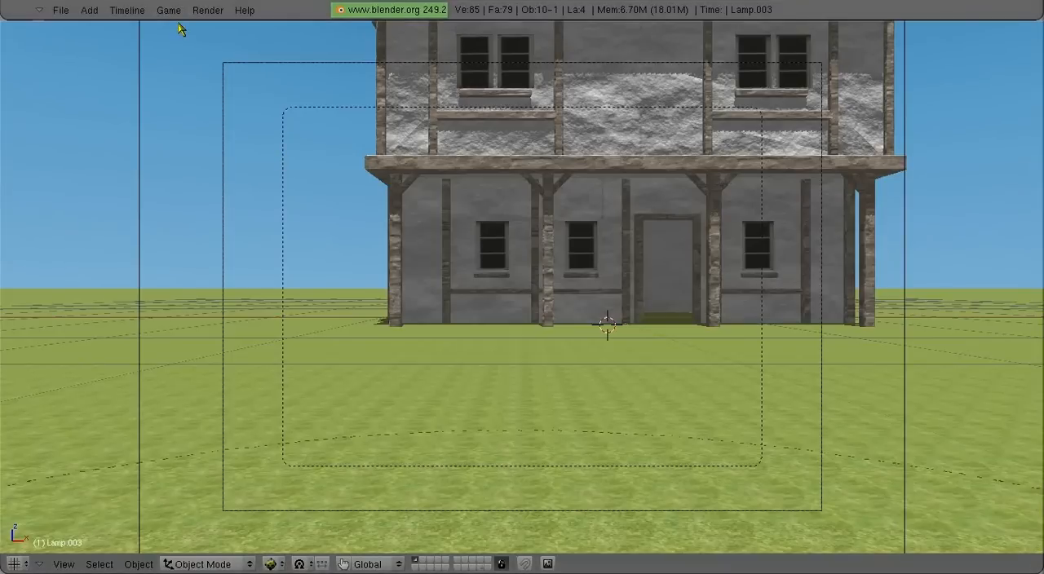